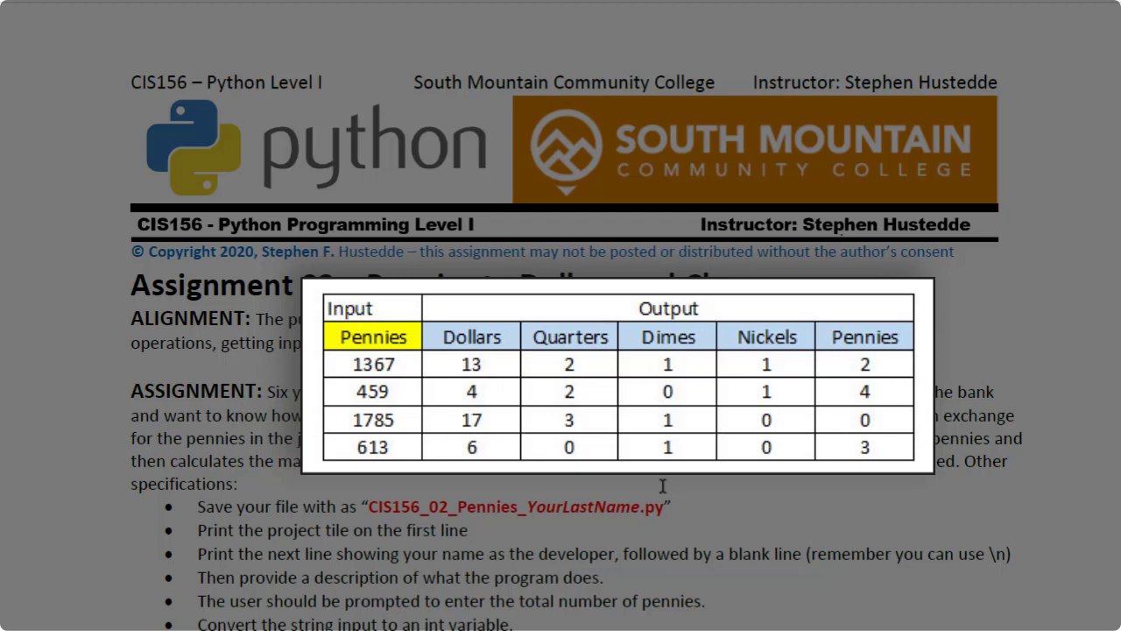
# Step: Scroll the handout to the specifications and highlight the labeled concatenated output rule
pyautogui.click(662, 485)
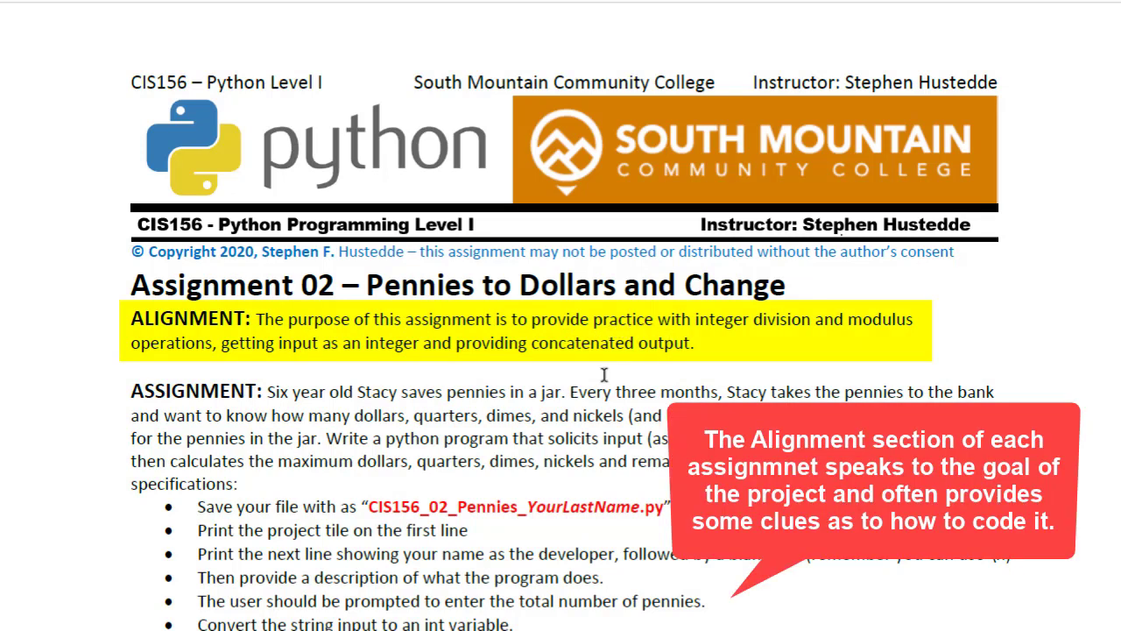
pyautogui.moveTo(496, 348)
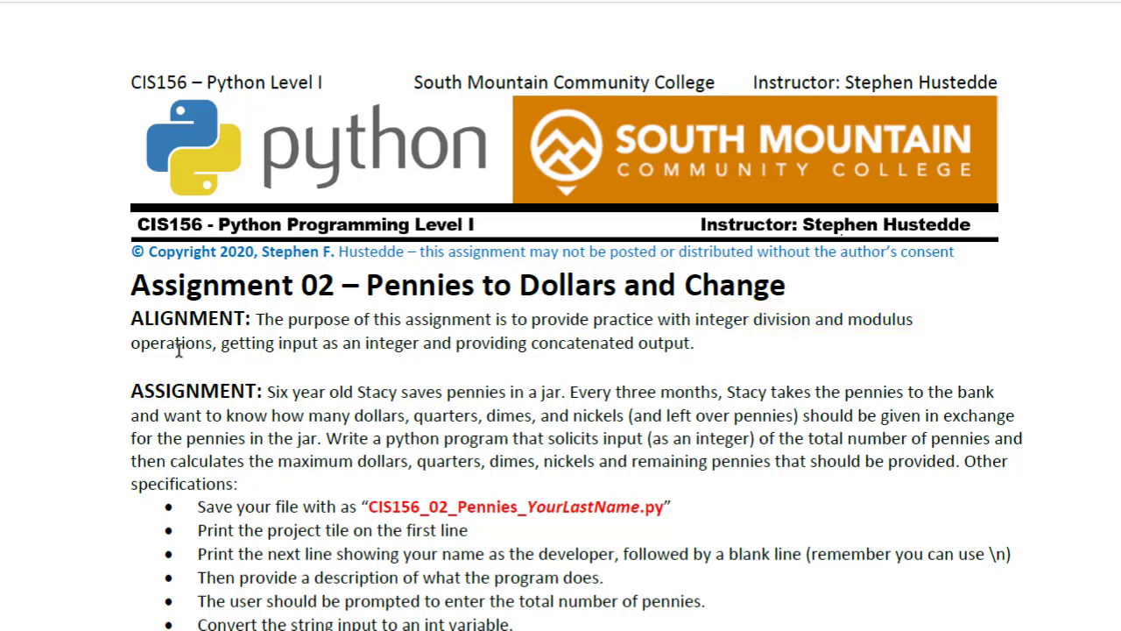
pyautogui.moveTo(218, 342); pyautogui.dragTo(419, 342)
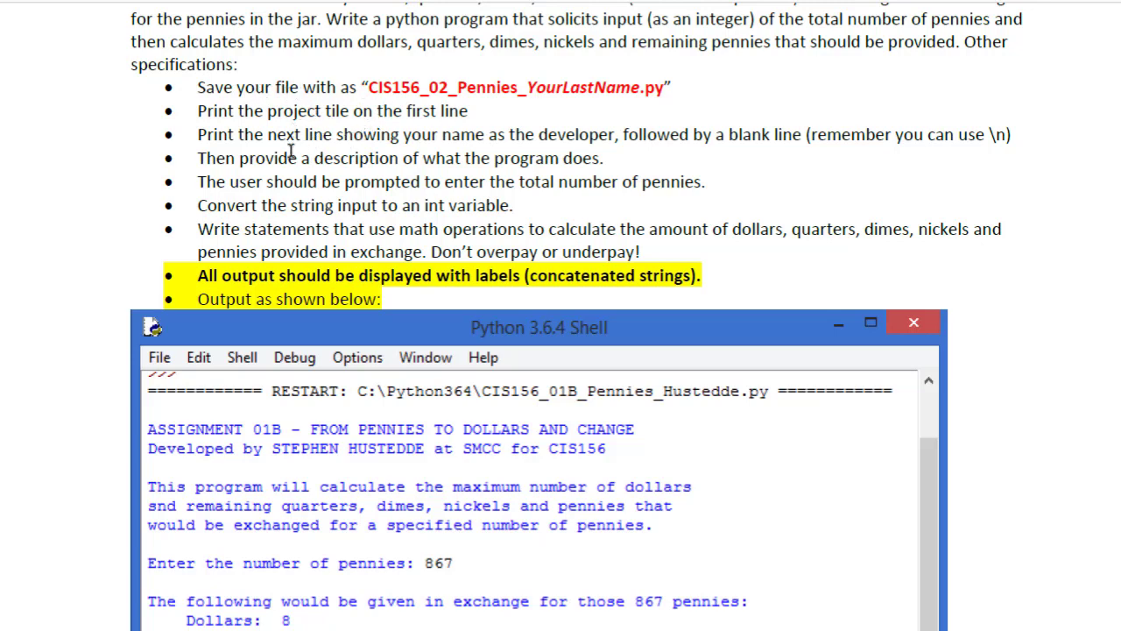
pyautogui.moveTo(224, 178)
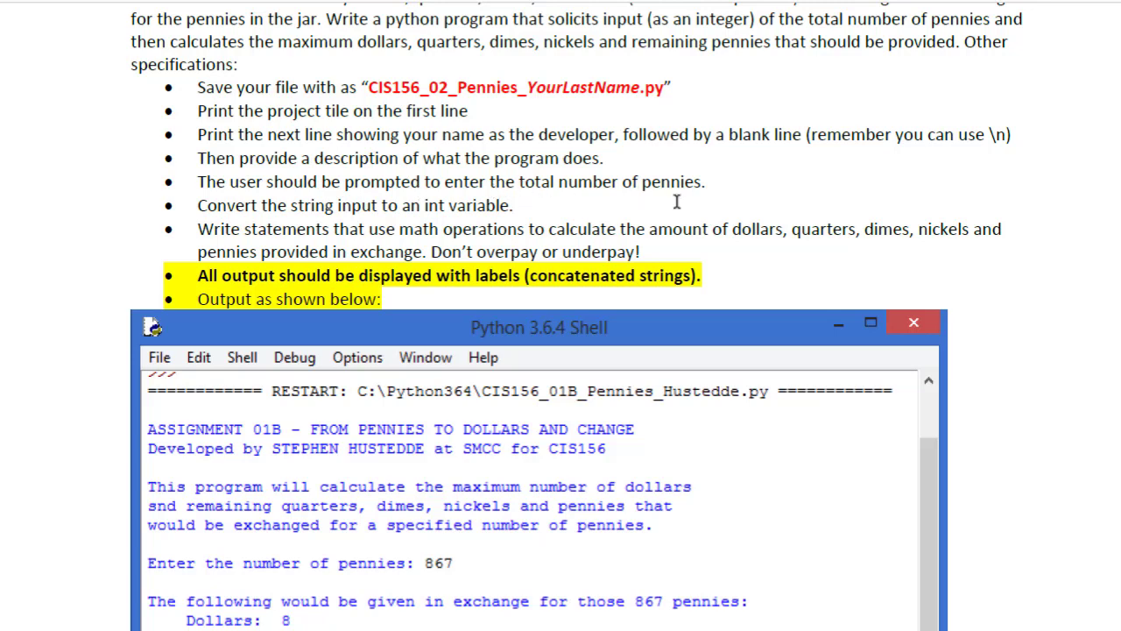
pyautogui.moveTo(232, 214)
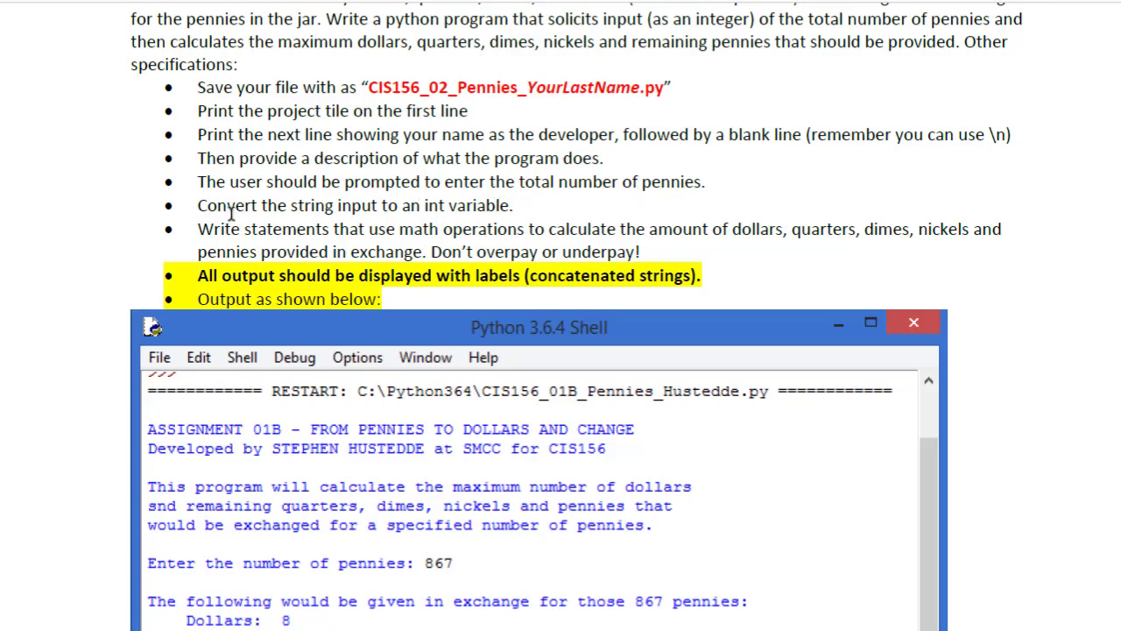
pyautogui.moveTo(206, 235)
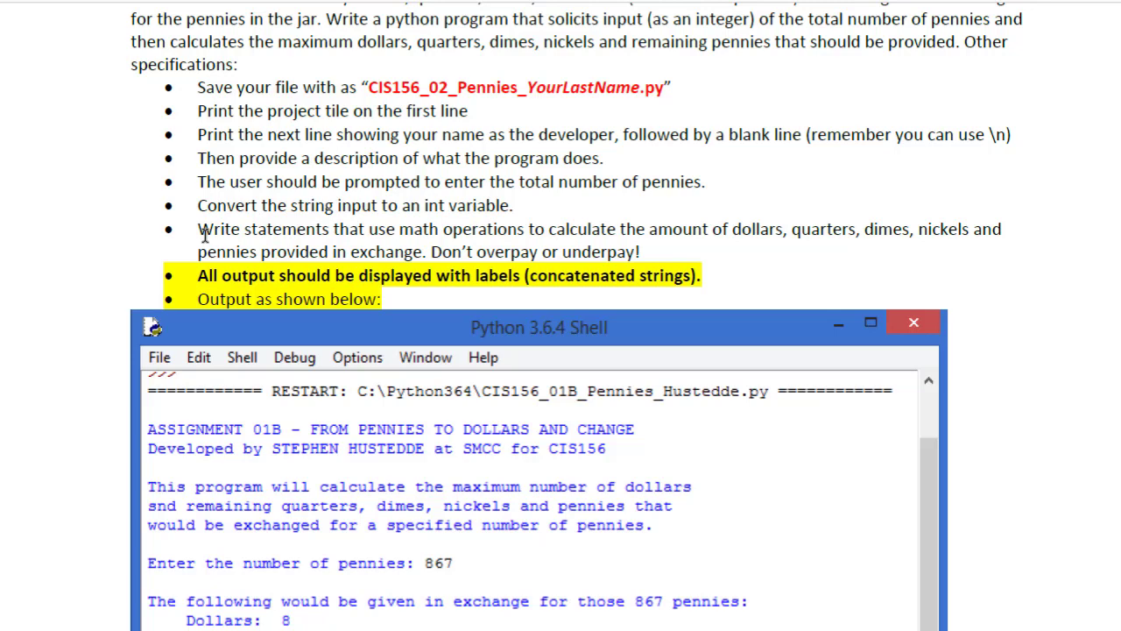
pyautogui.moveTo(210, 273)
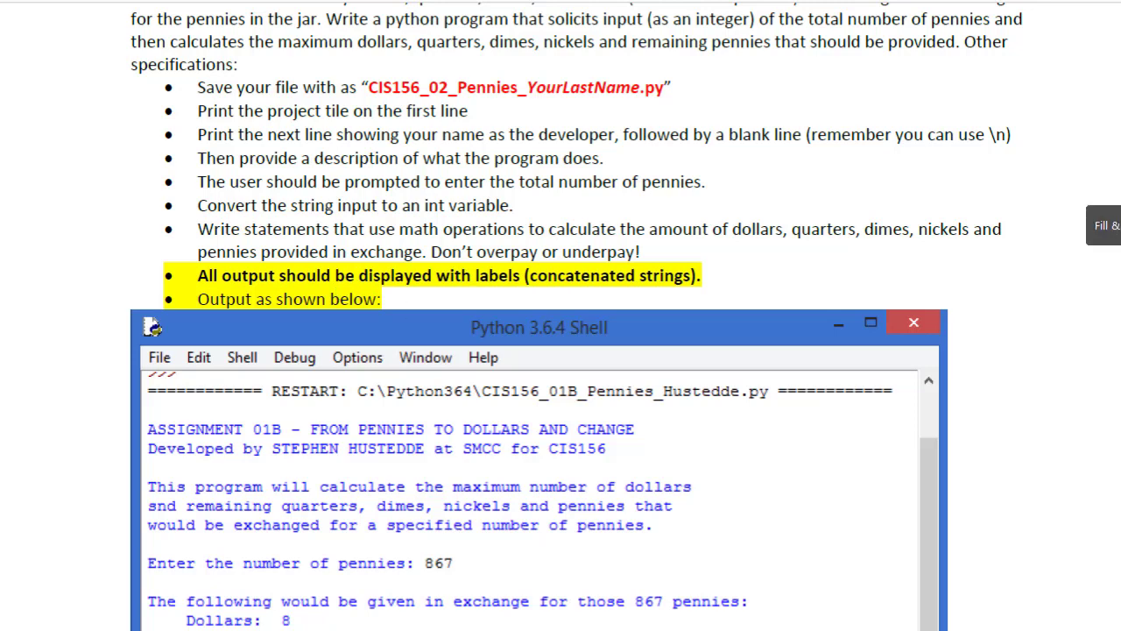
# Step: Scroll down to the full Python Shell sample run for 867 pennies
pyautogui.scroll(-3)
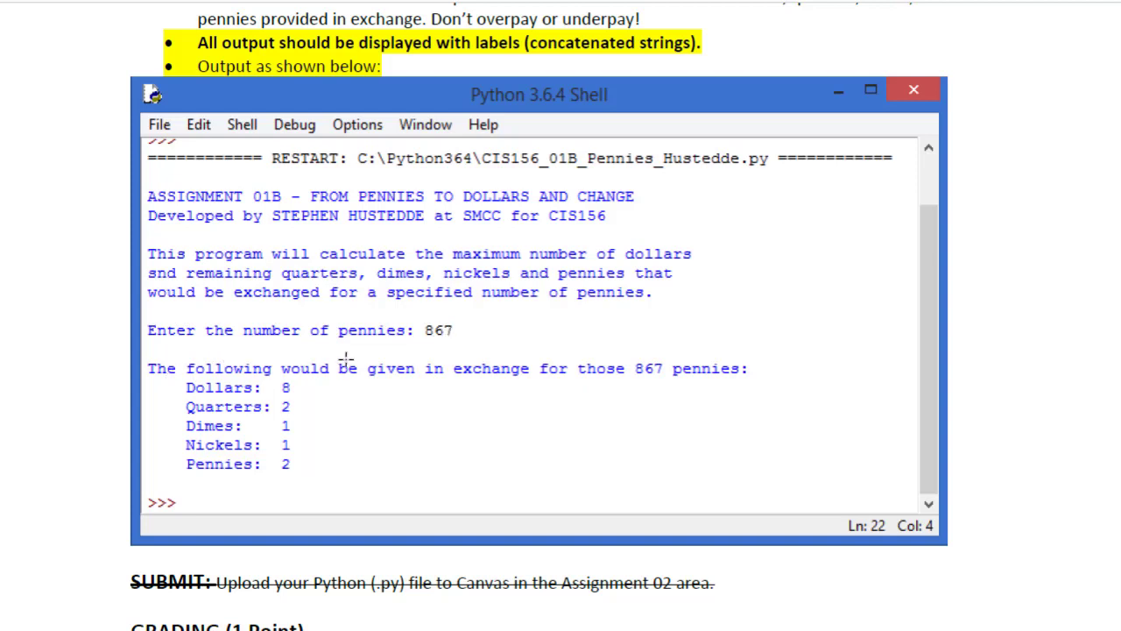
pyautogui.moveTo(312, 383)
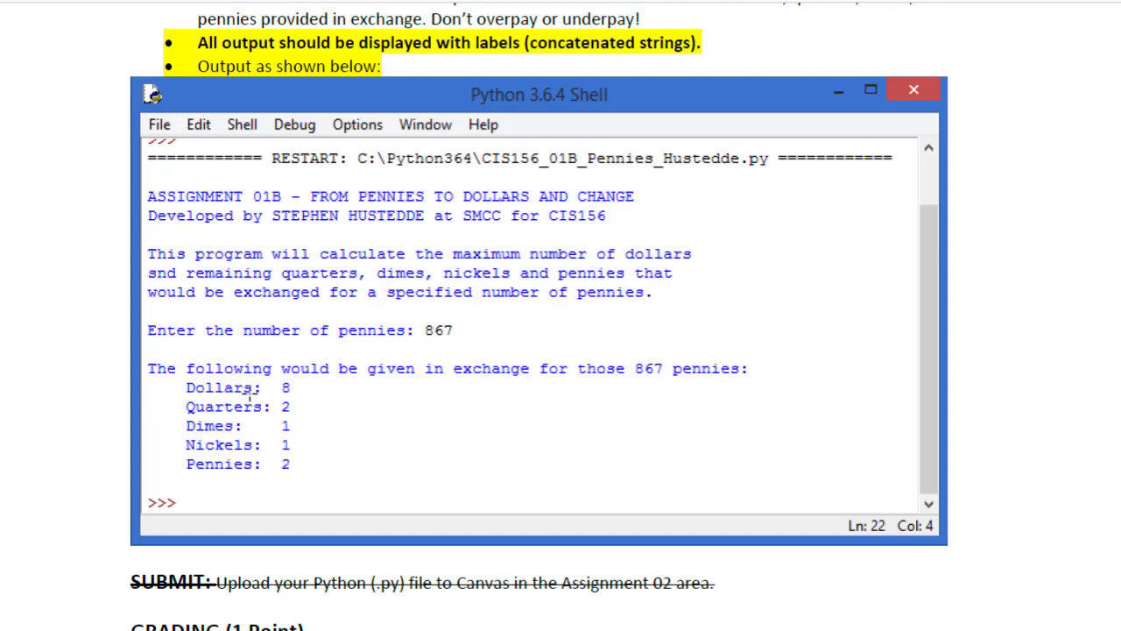
pyautogui.moveTo(254, 388)
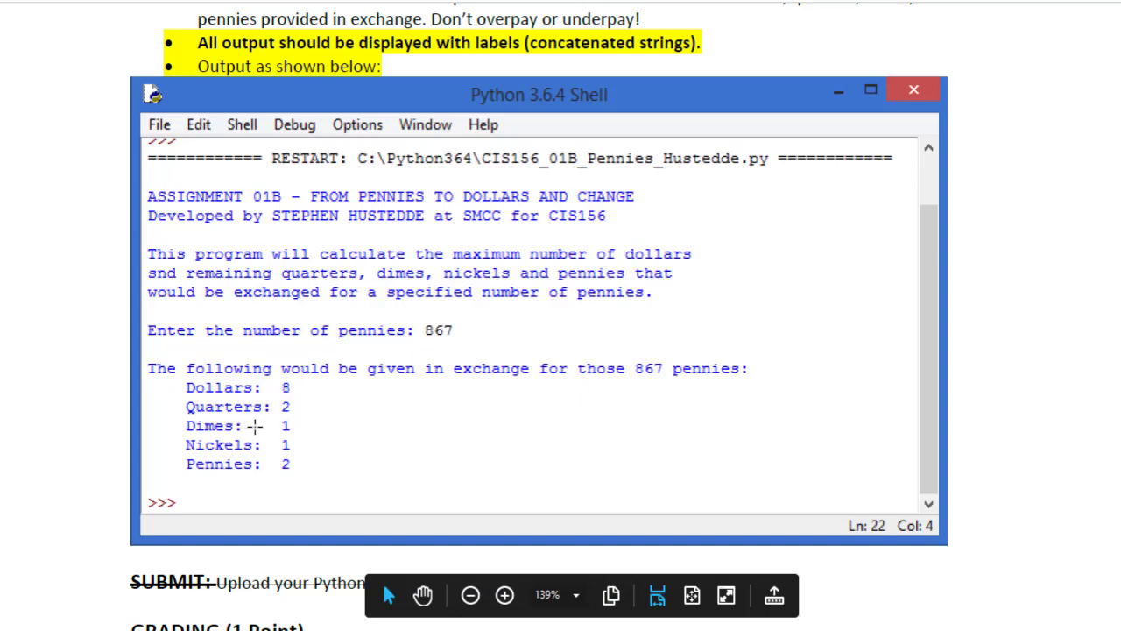
pyautogui.moveTo(283, 469)
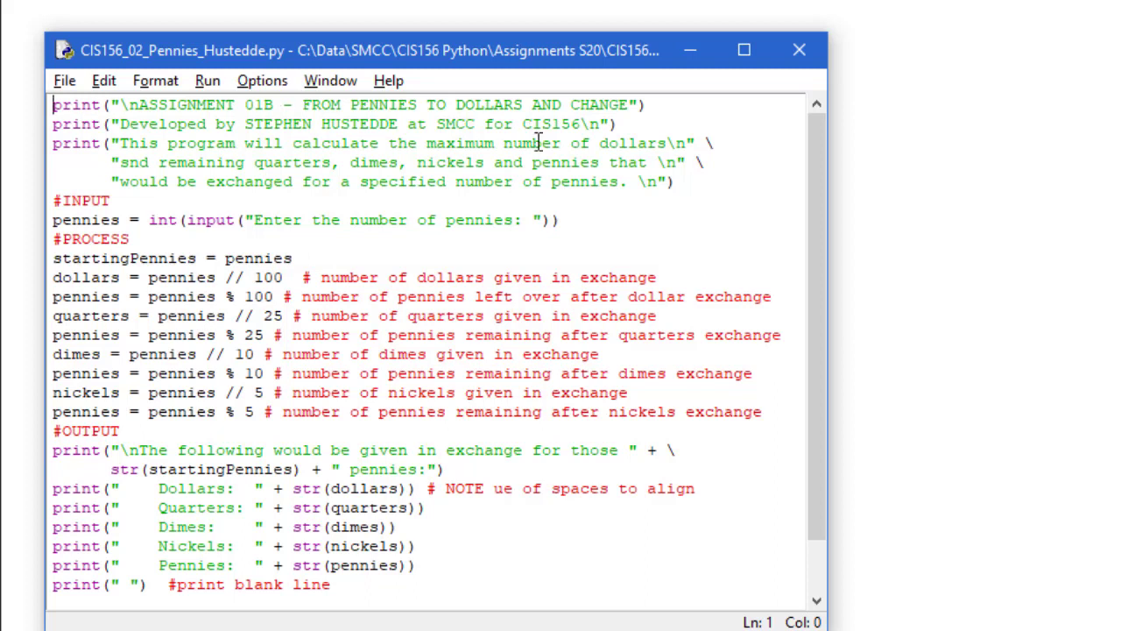
pyautogui.moveTo(537, 197)
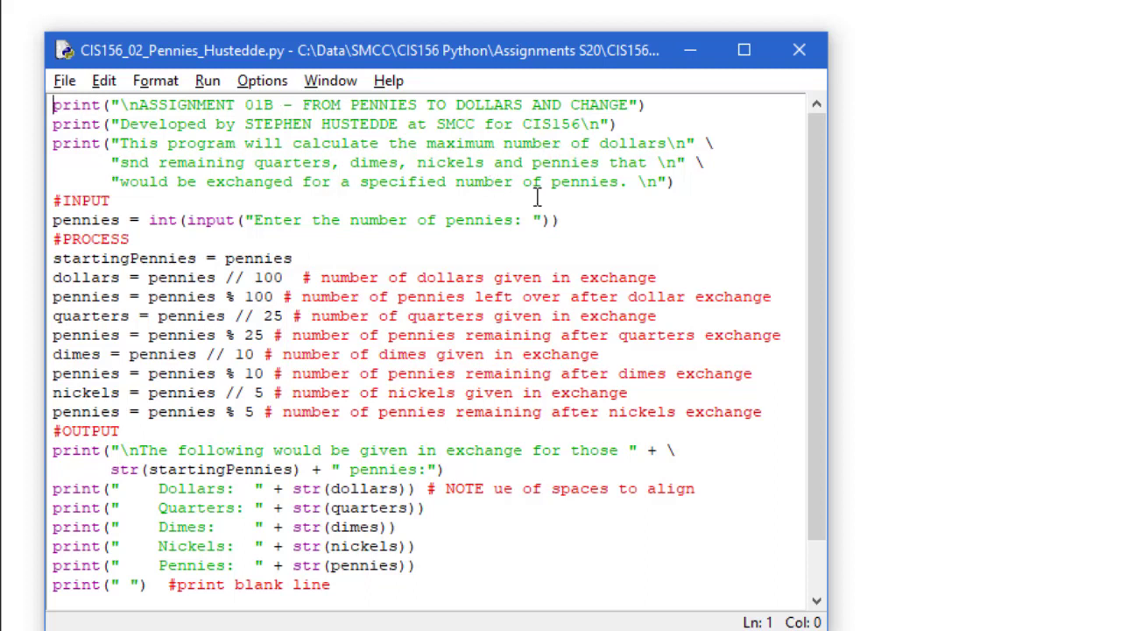
pyautogui.moveTo(90, 220)
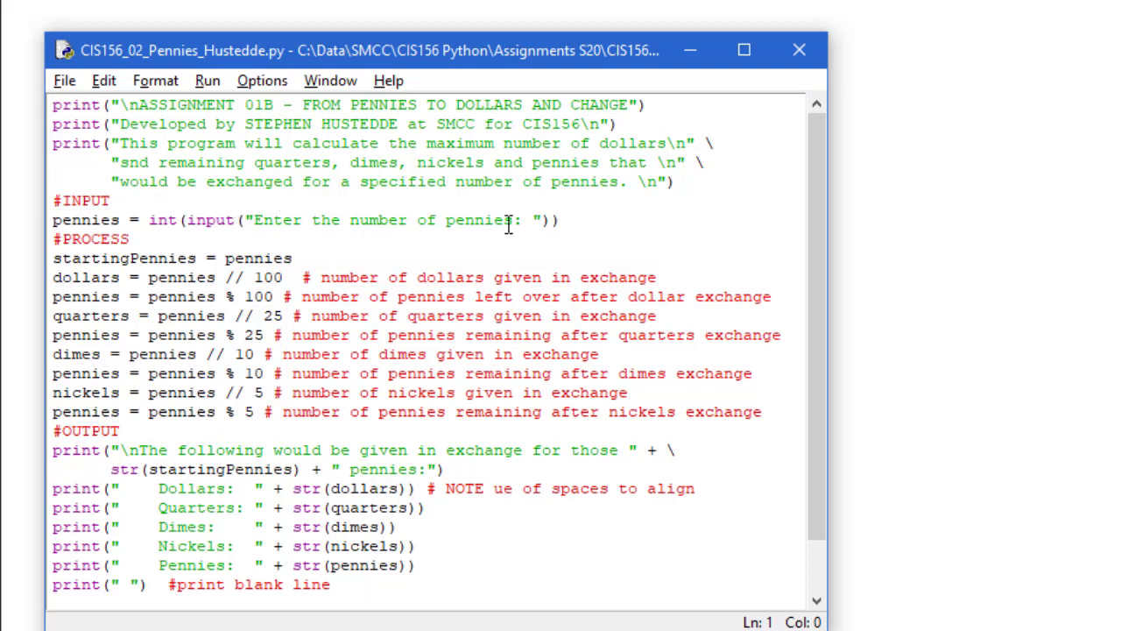
pyautogui.moveTo(541, 224)
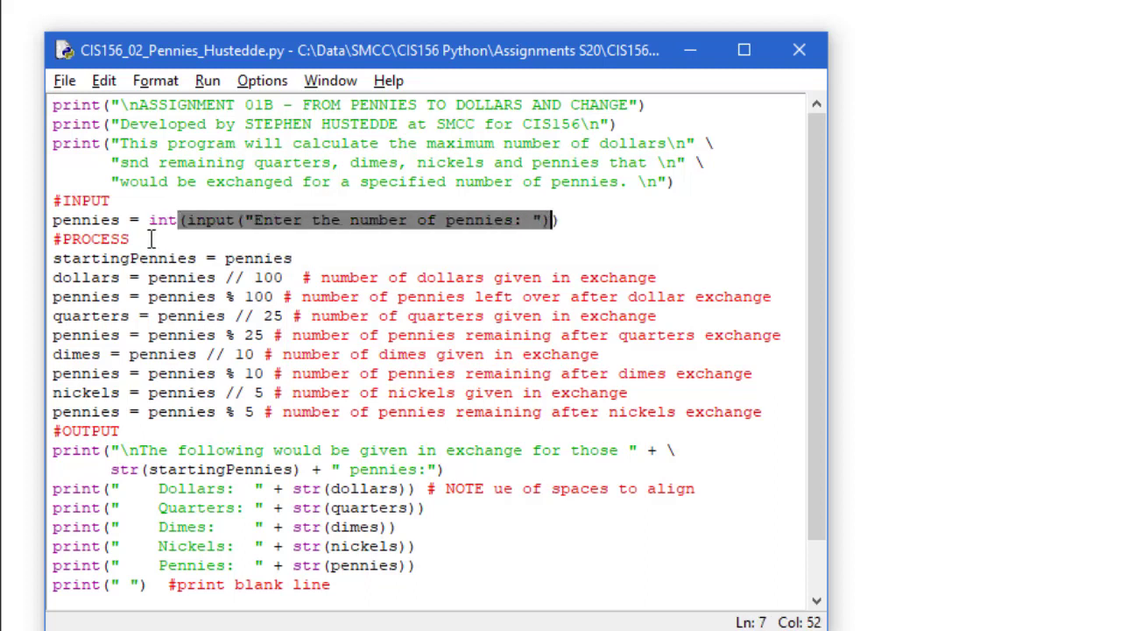
# Step: Clear the selection on the script's int(input(...)) conversion line
pyautogui.click(128, 239)
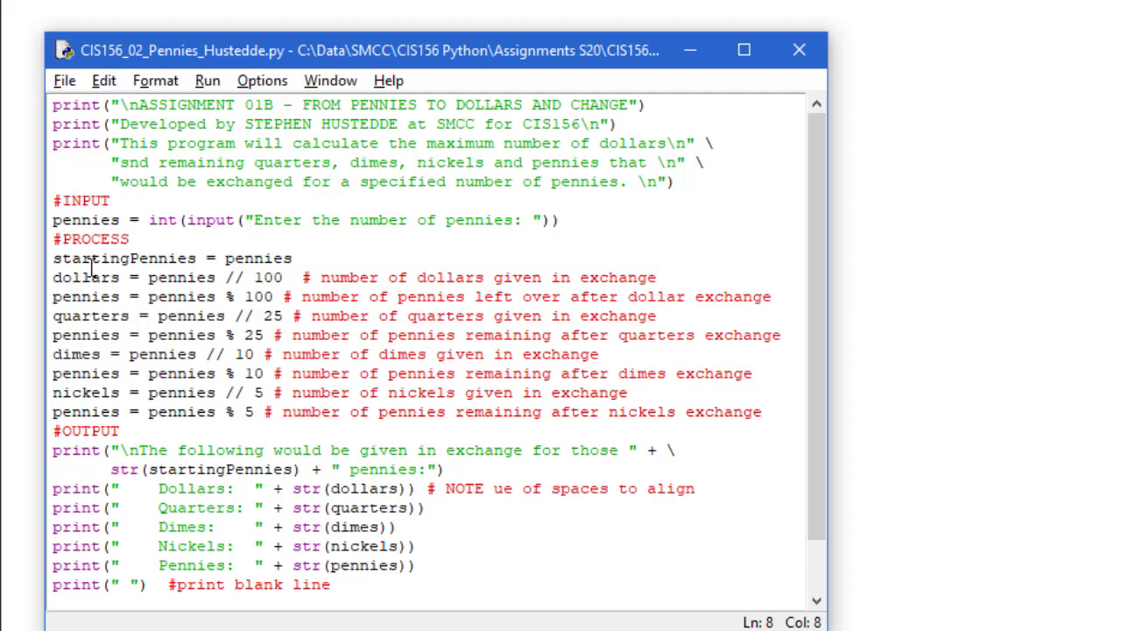
pyautogui.moveTo(250, 276)
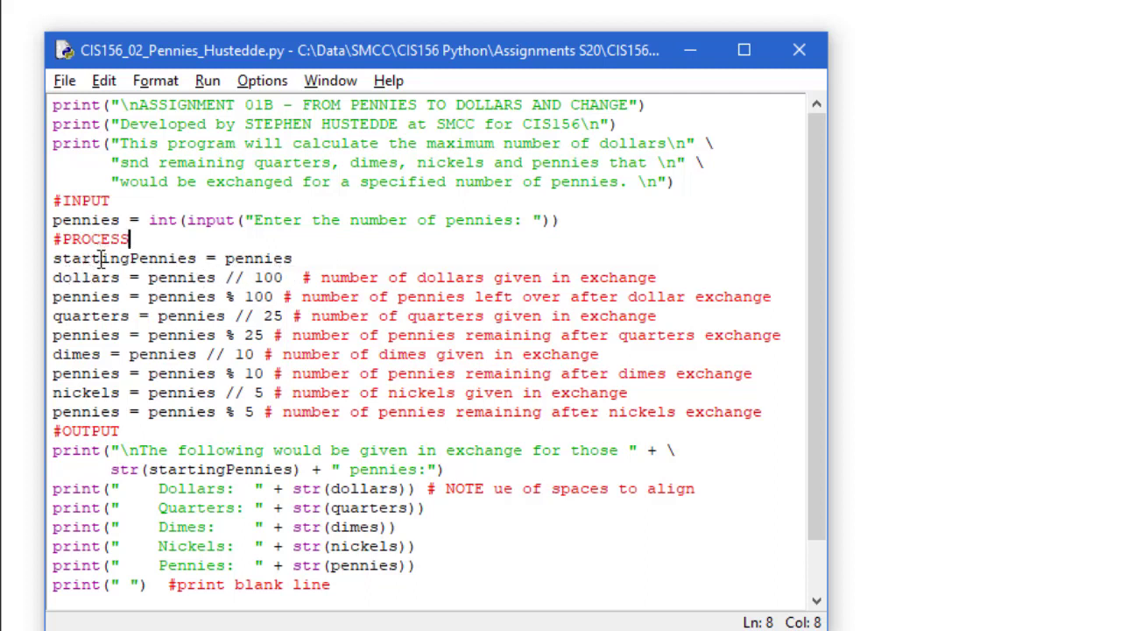
pyautogui.moveTo(186, 257)
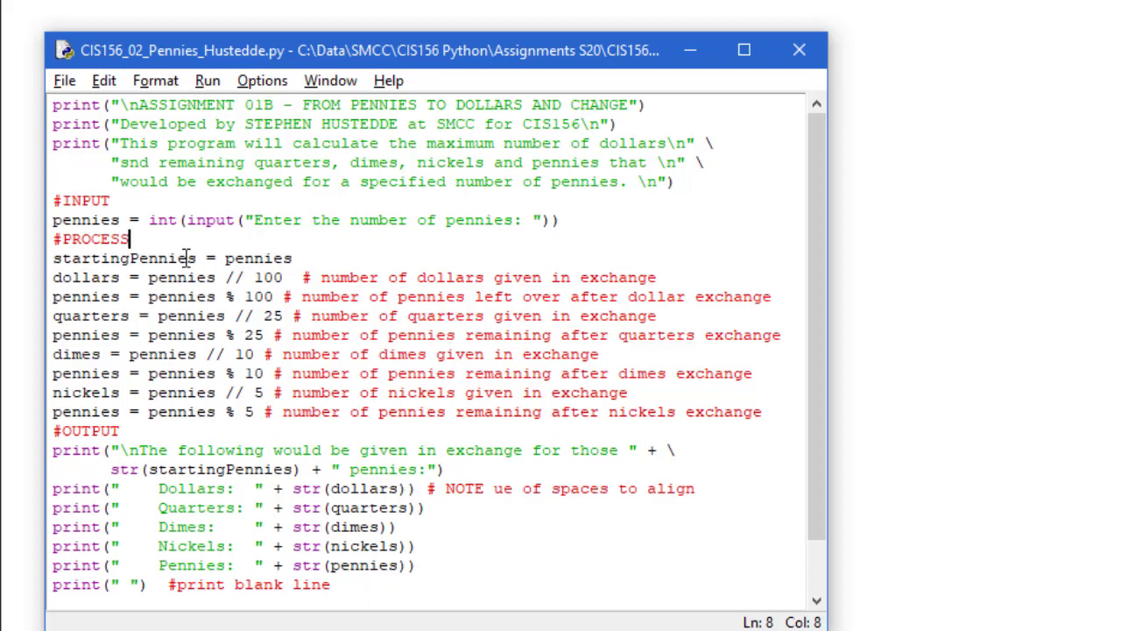
pyautogui.moveTo(209, 488)
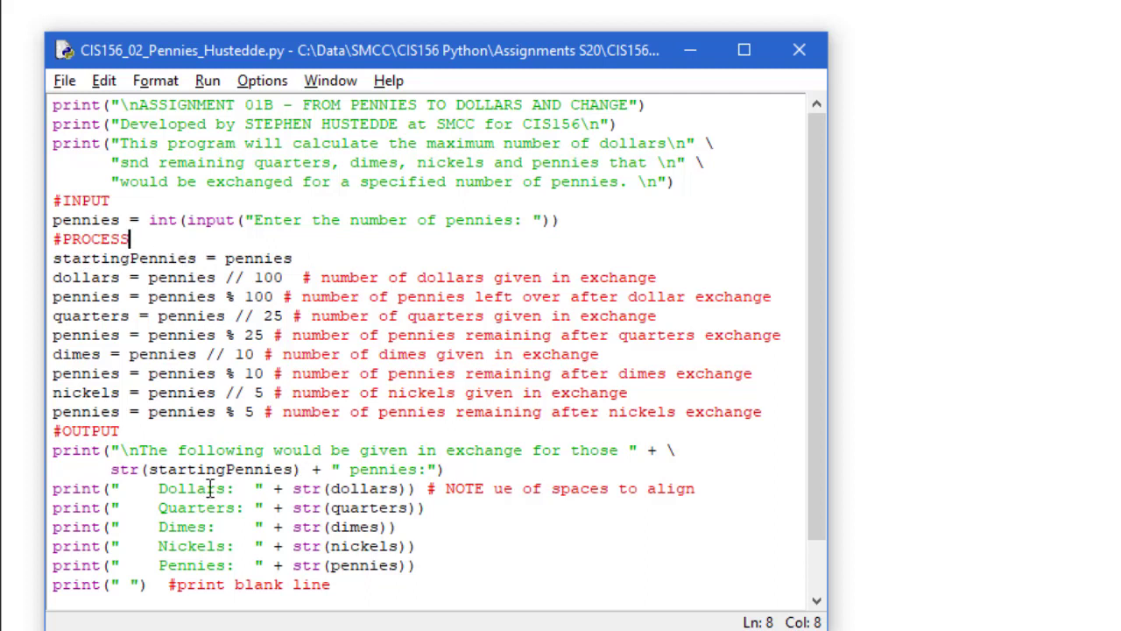
pyautogui.click(282, 259)
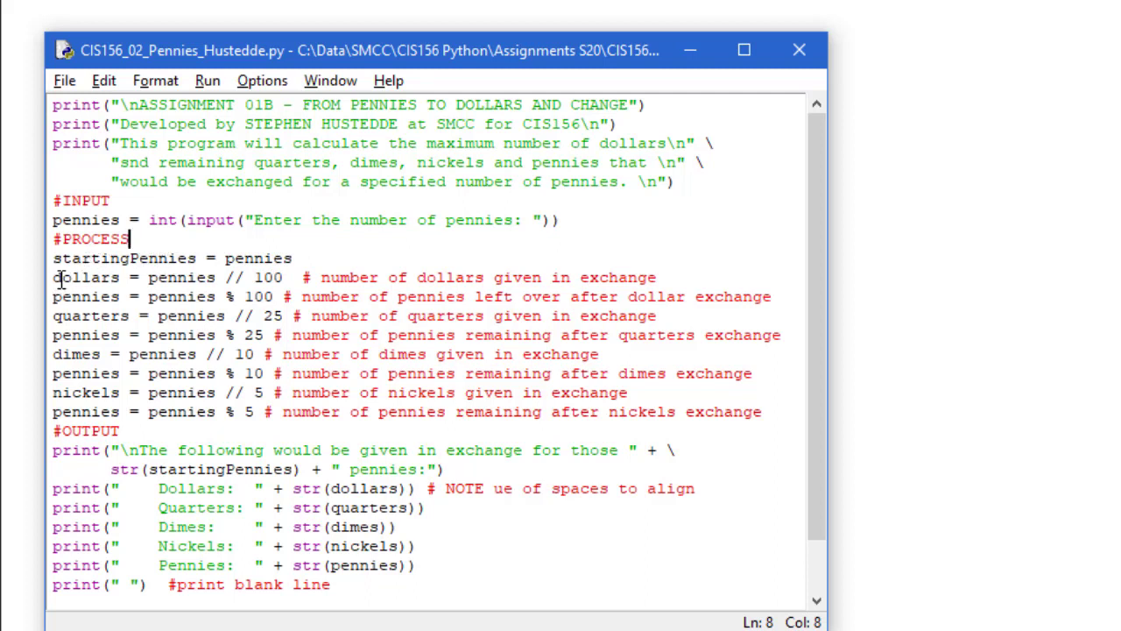
pyautogui.moveTo(136, 278)
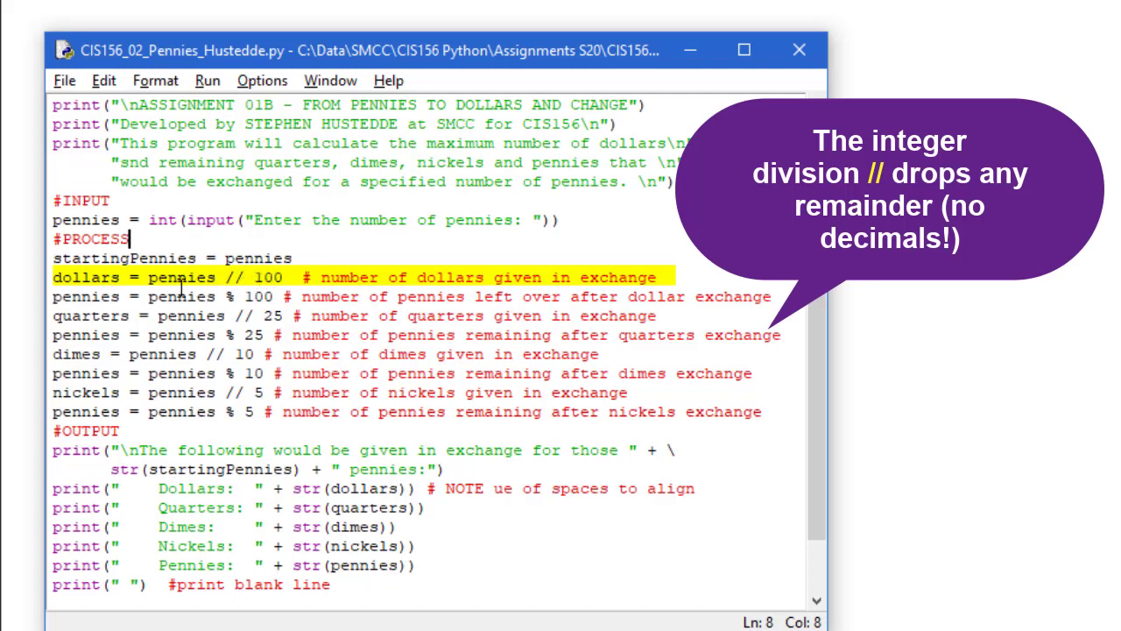
pyautogui.moveTo(269, 278)
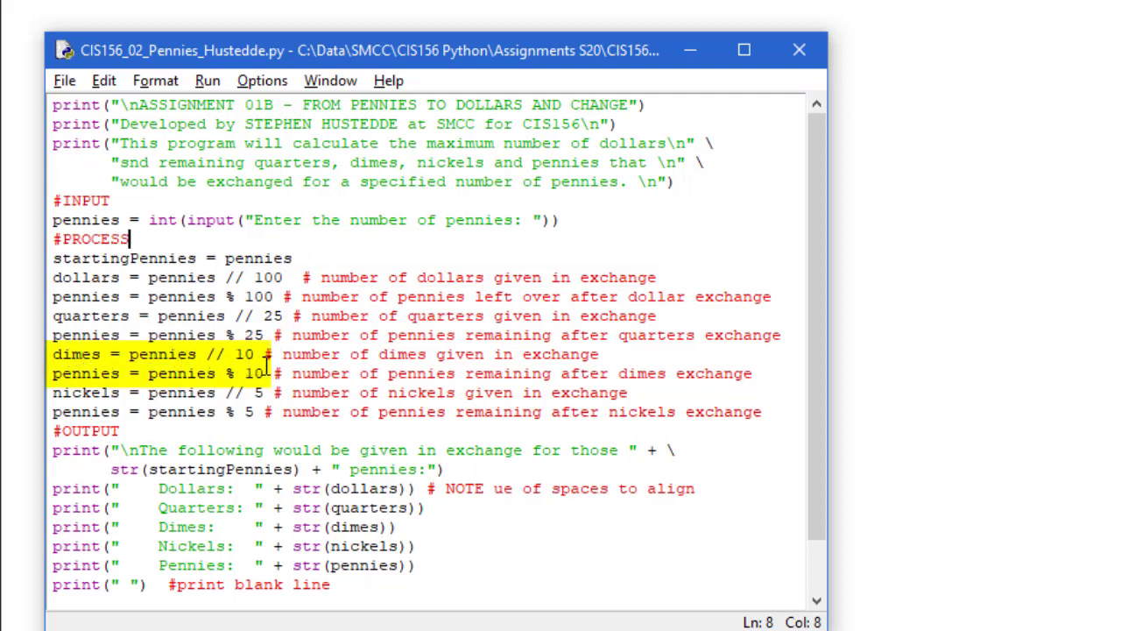
pyautogui.moveTo(177, 374)
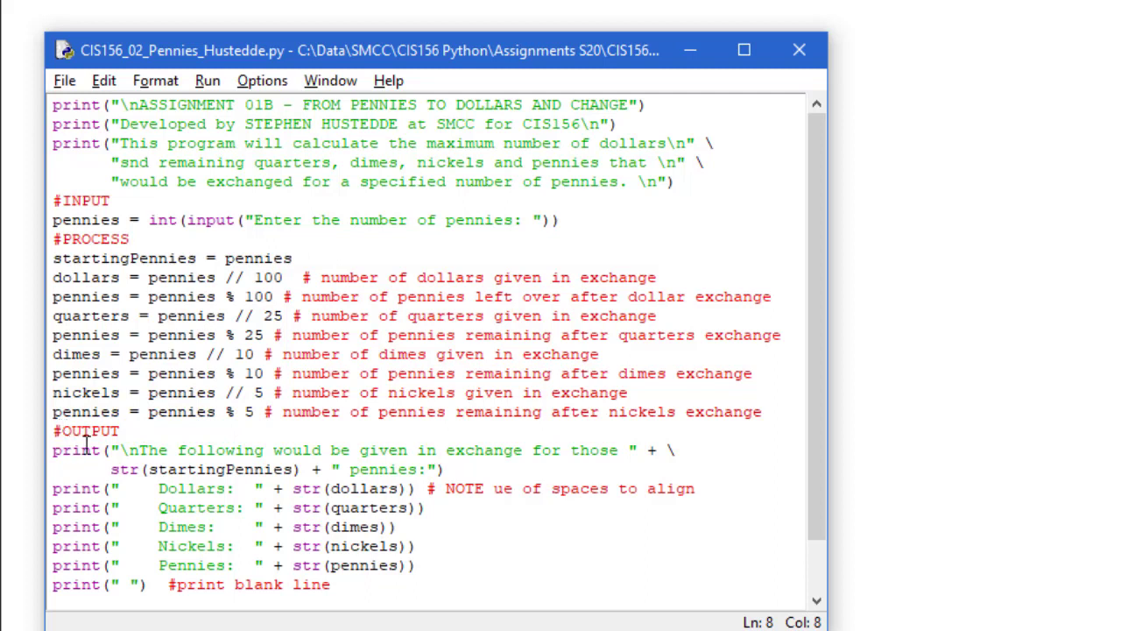
pyautogui.moveTo(105, 450); pyautogui.dragTo(442, 469)
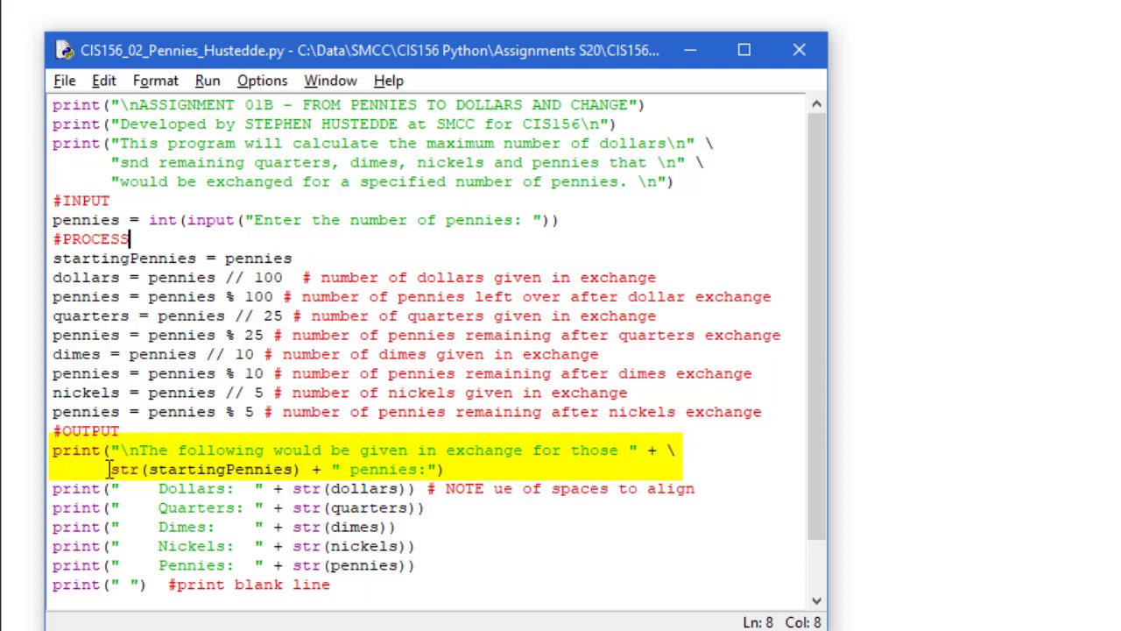
pyautogui.moveTo(232, 464)
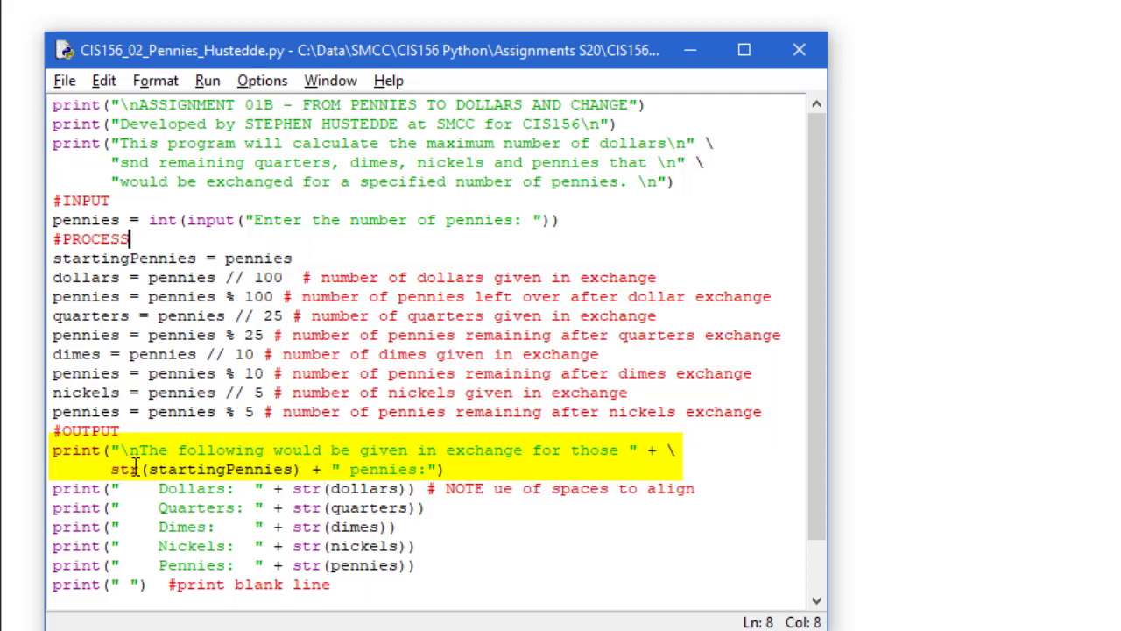
pyautogui.moveTo(320, 468)
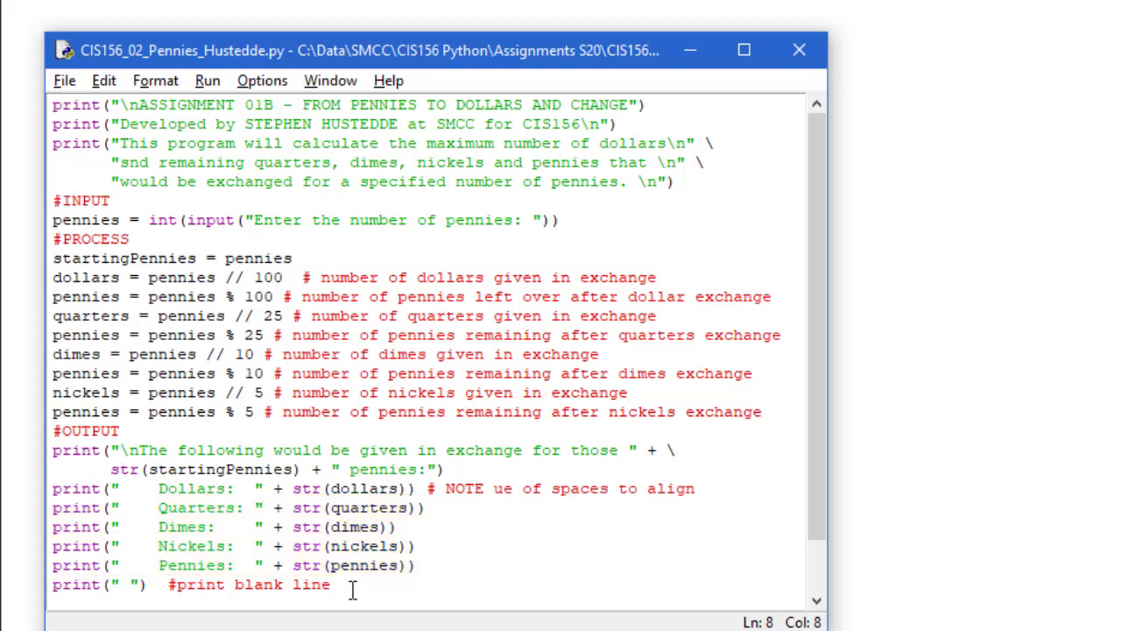
pyautogui.click(132, 238)
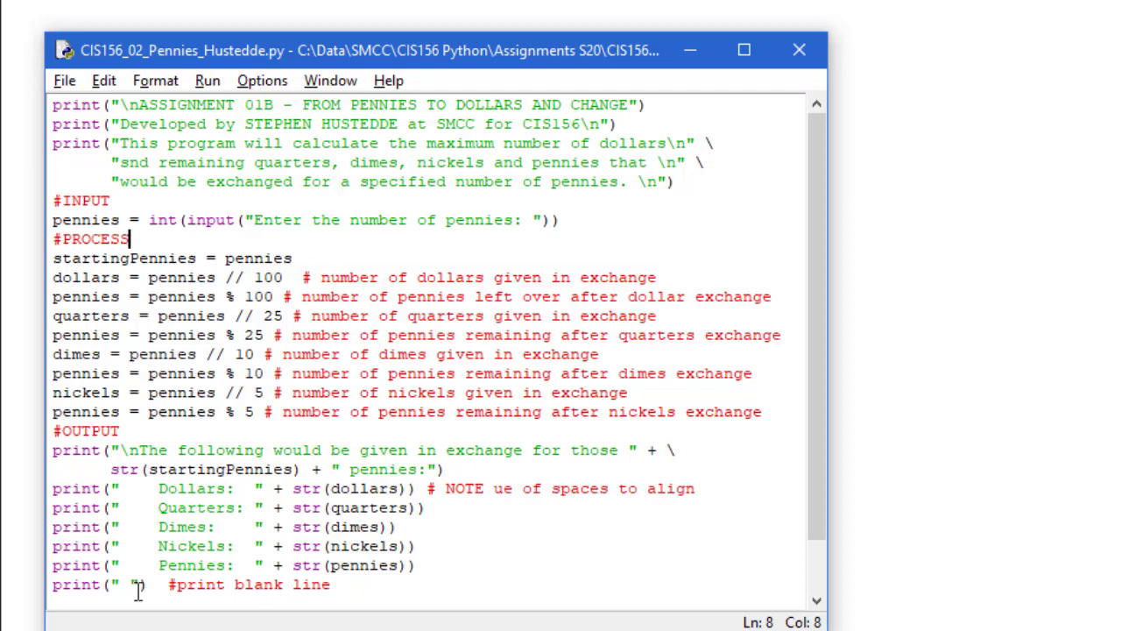
pyautogui.click(207, 80)
pyautogui.write('13')
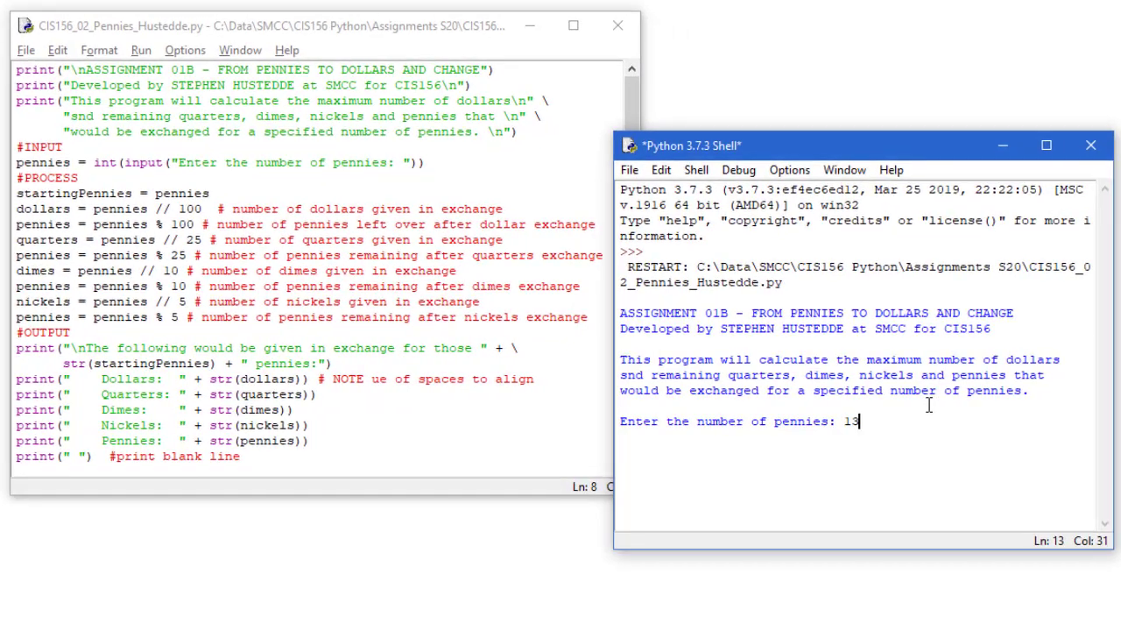
# Step: Run the script with 1367 pennies, then again with 623 pennies
pyautogui.write('67')
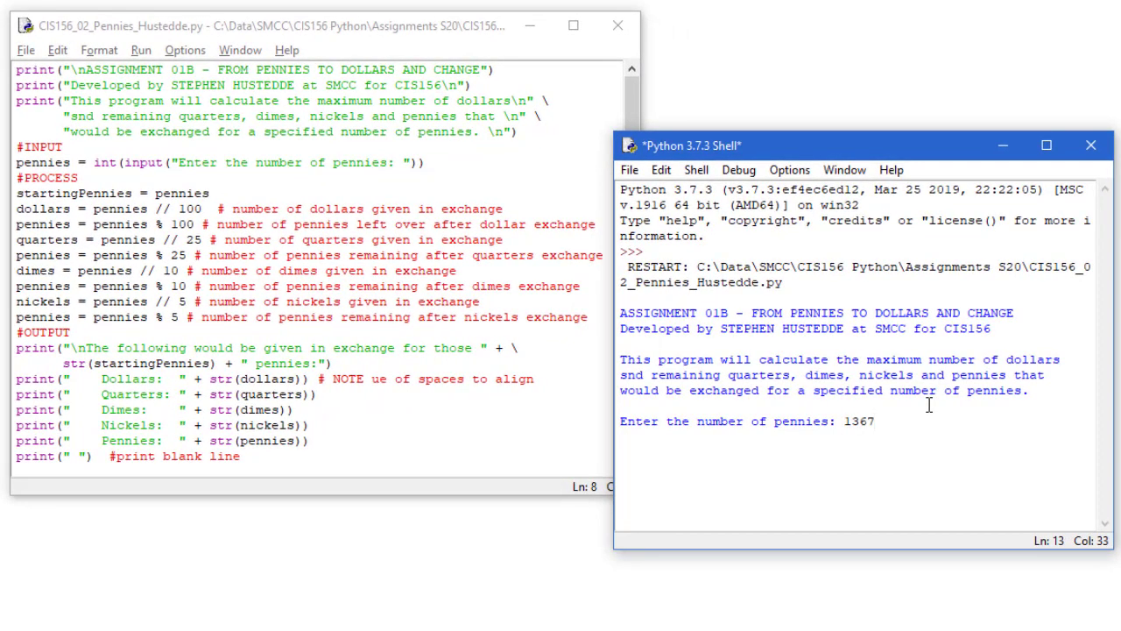
pyautogui.moveTo(931, 385)
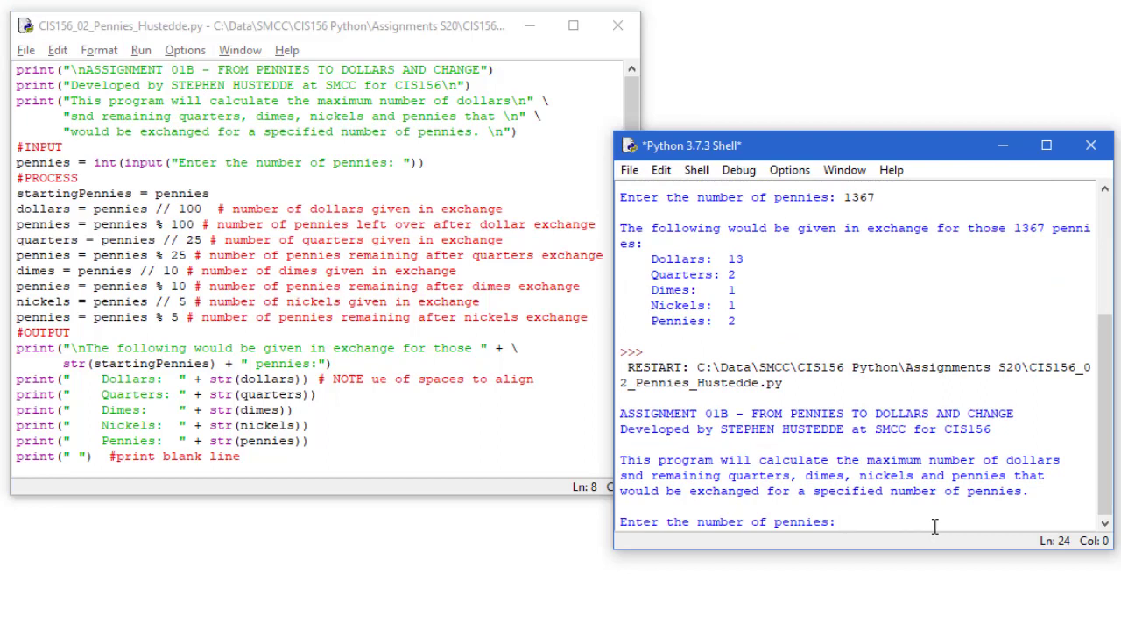
pyautogui.write('623')
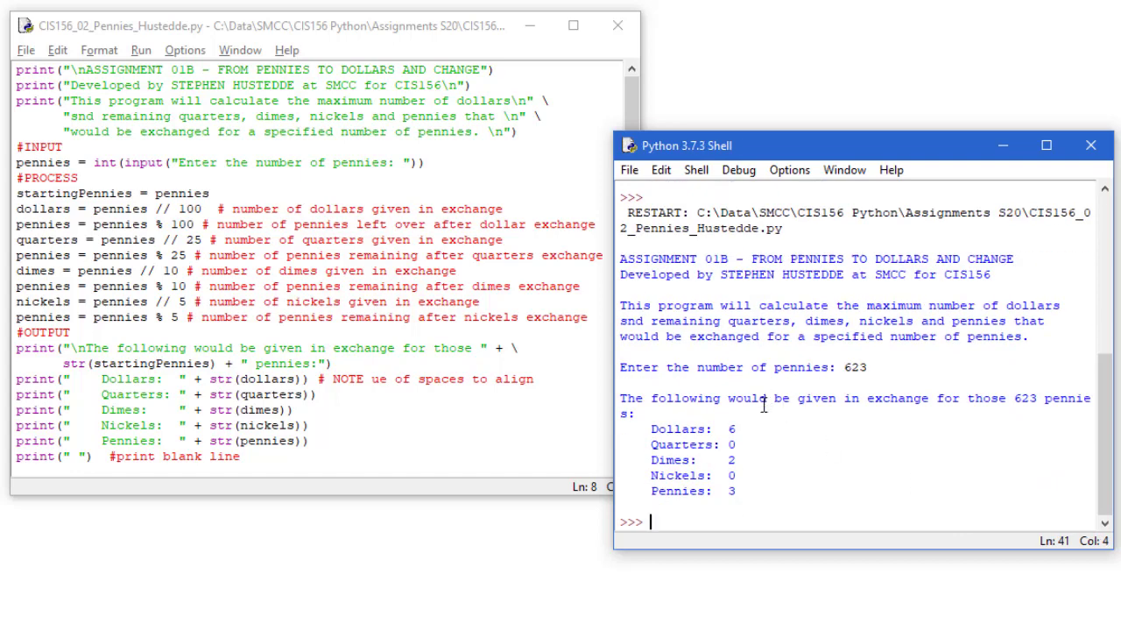
pyautogui.moveTo(738, 462)
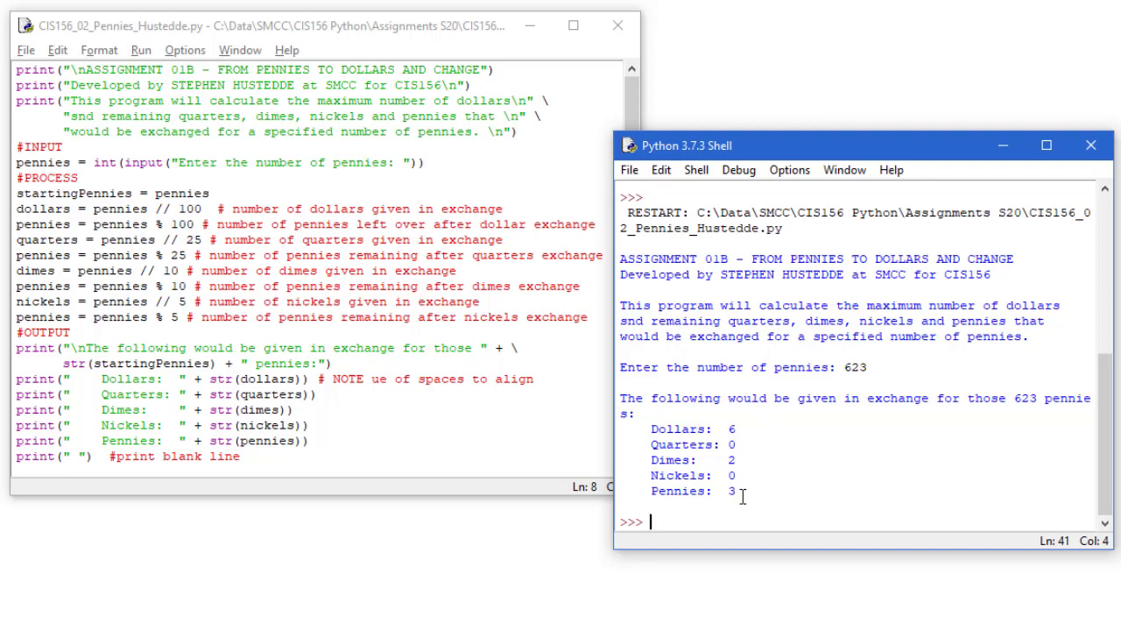
pyautogui.moveTo(732, 441)
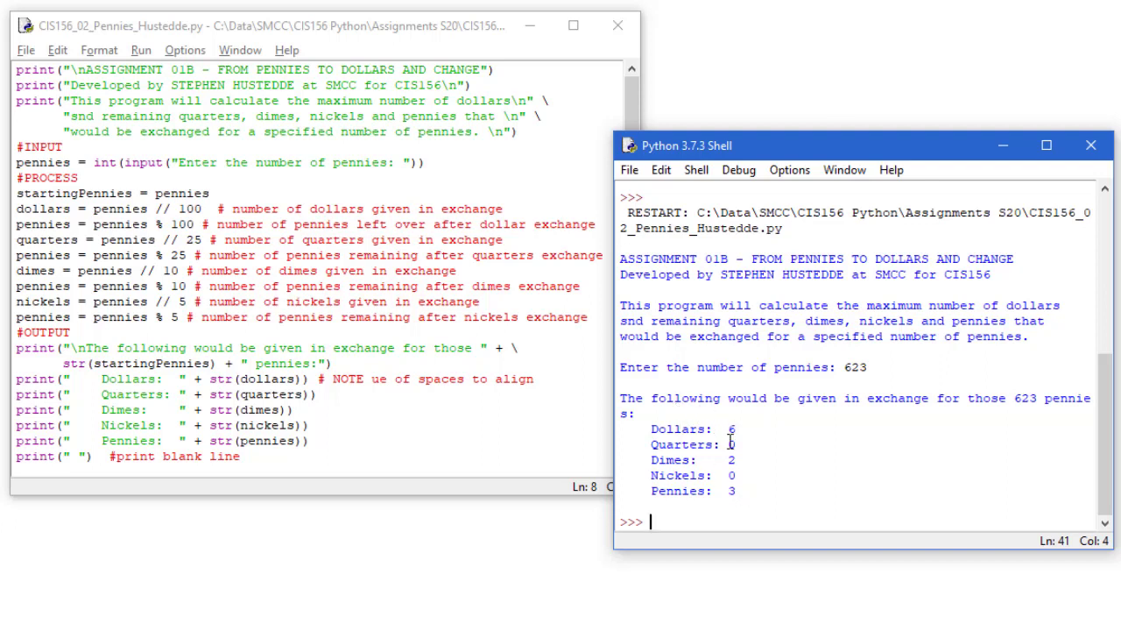